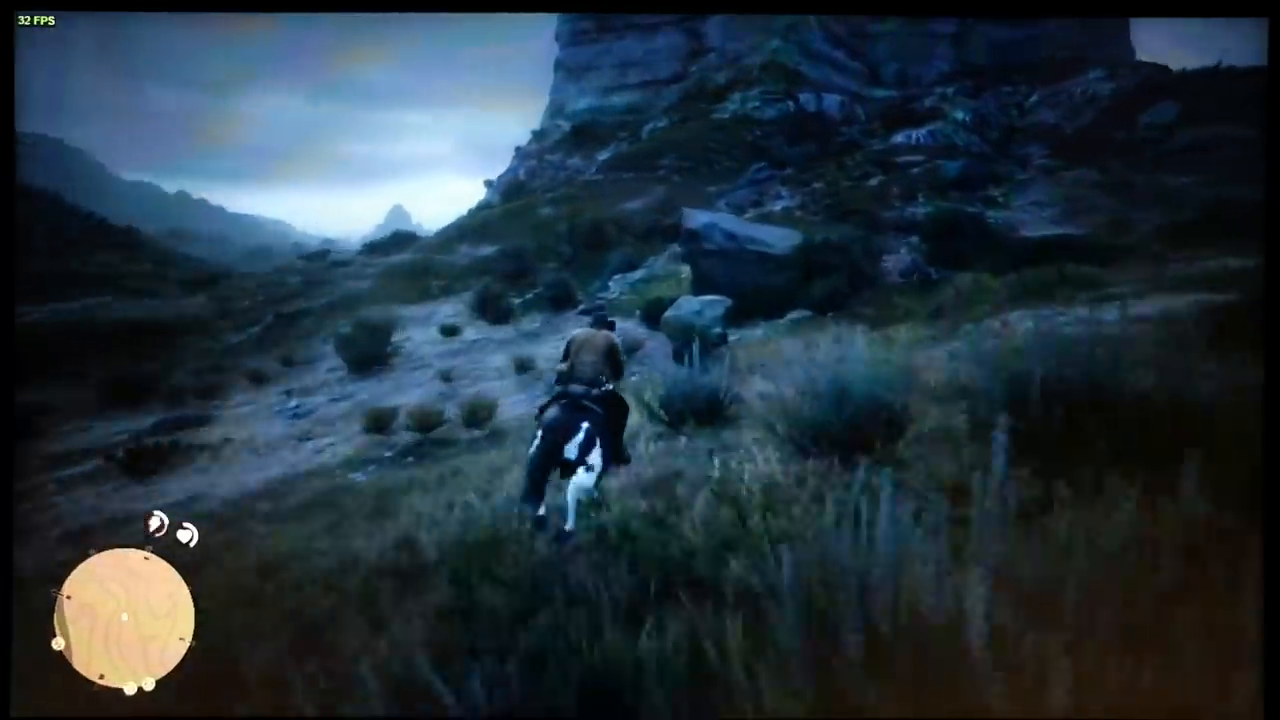
pyautogui.press('w')
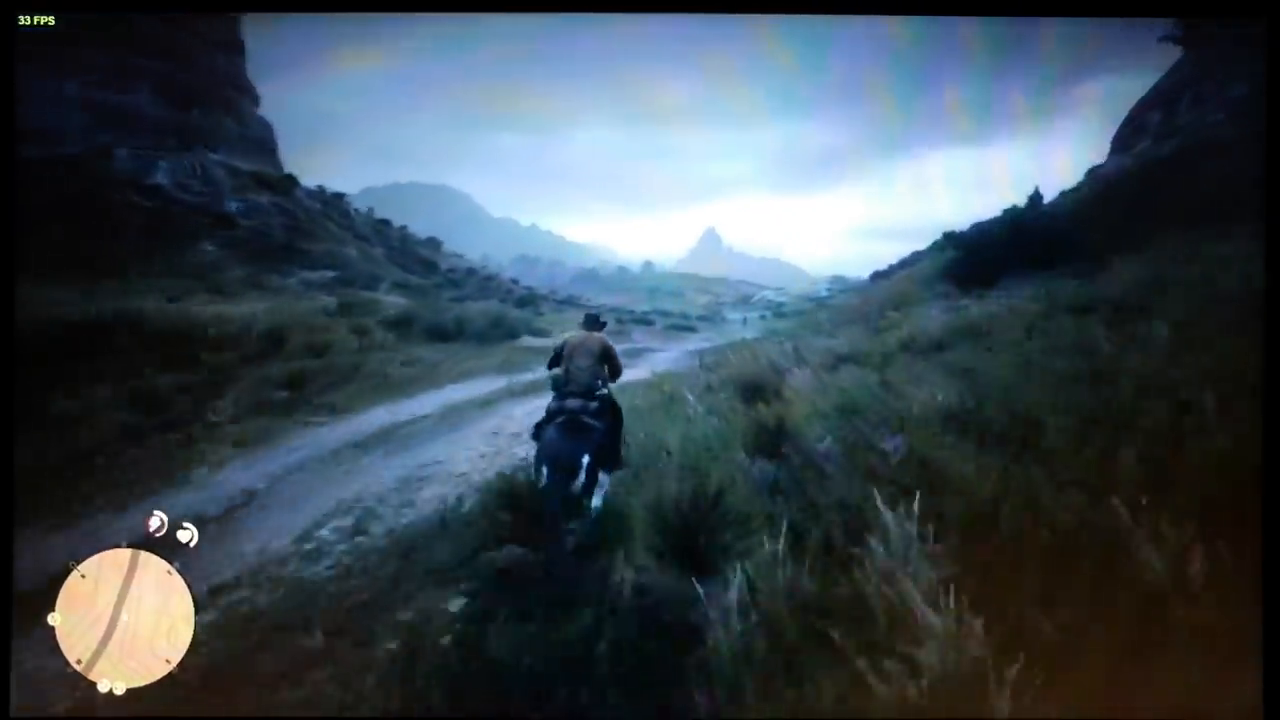
pyautogui.press('w')
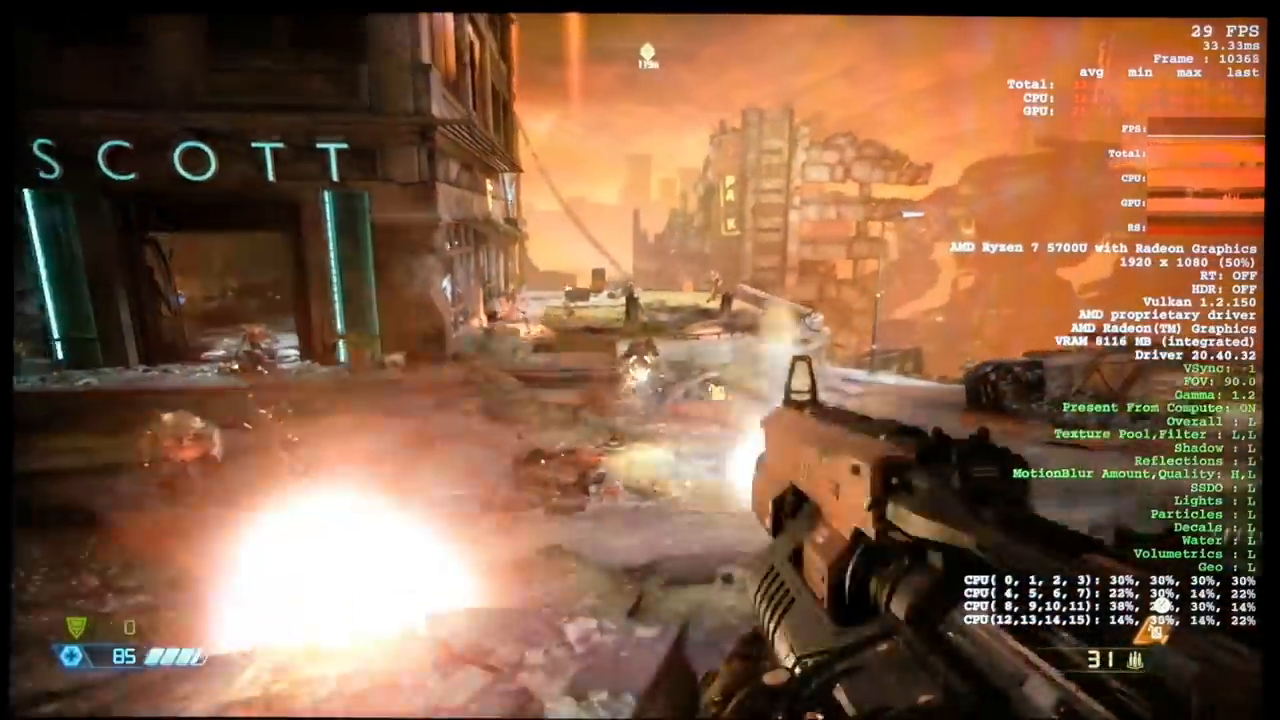
pyautogui.moveTo(640, 360)
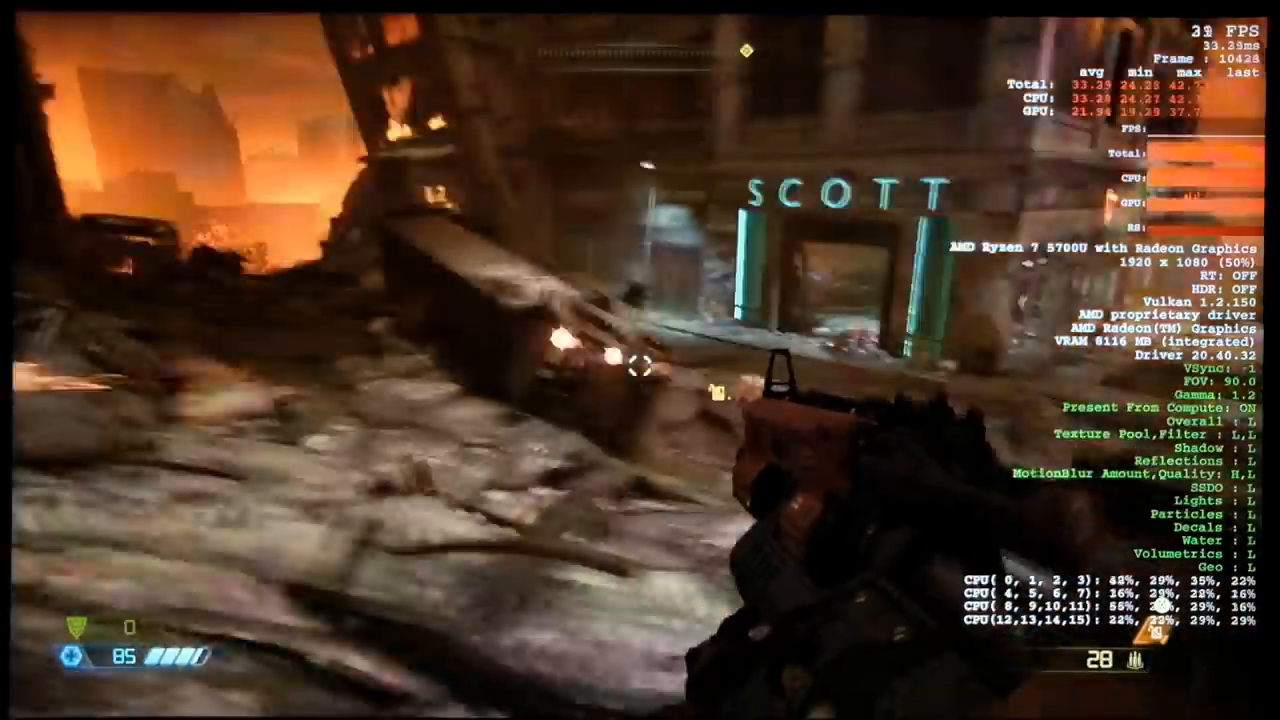